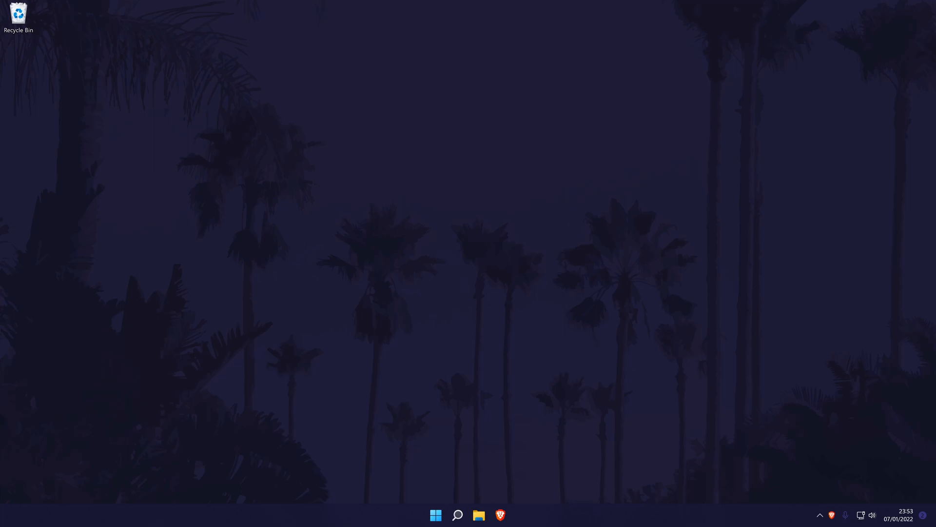
# Search for "settings" from the Windows search panel.
pyautogui.write('settings')
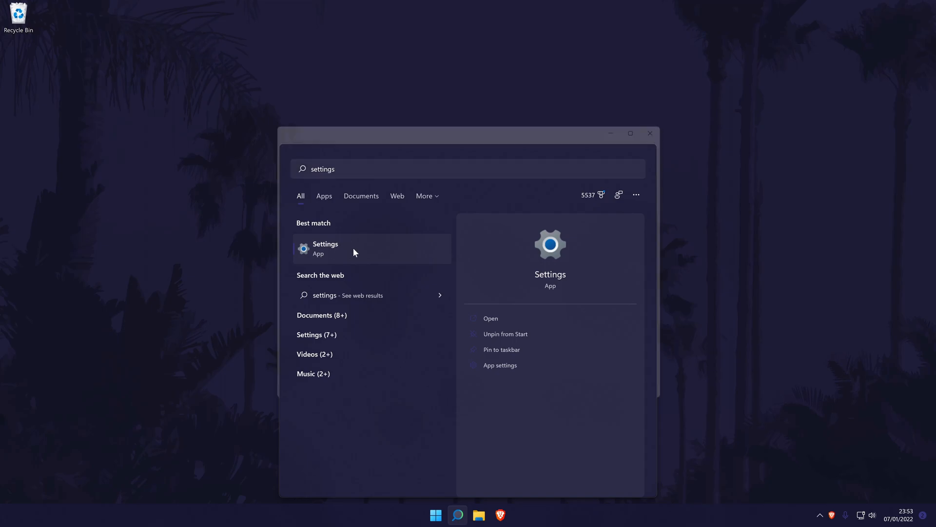
# Launch Settings and navigate to Accessibility > Speech.
pyautogui.click(326, 249)
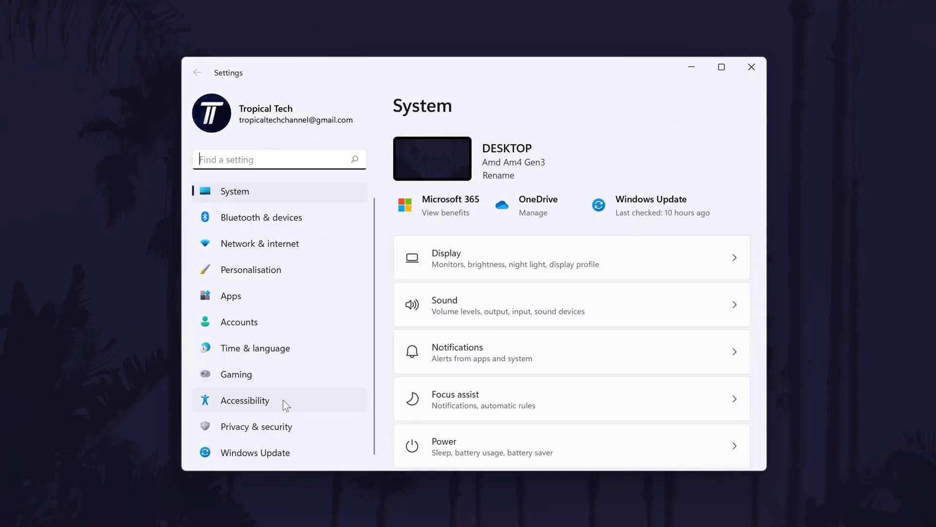
pyautogui.click(245, 400)
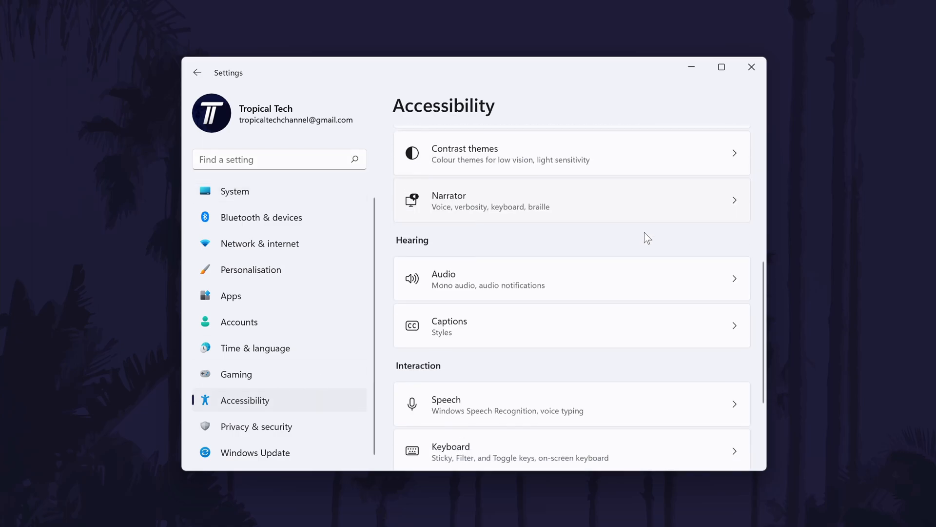
pyautogui.scroll(-3)
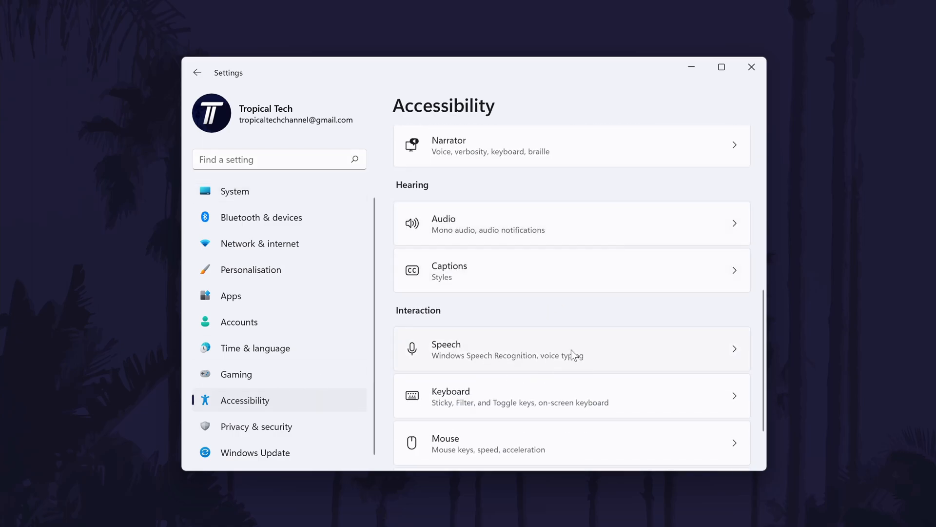
pyautogui.click(570, 348)
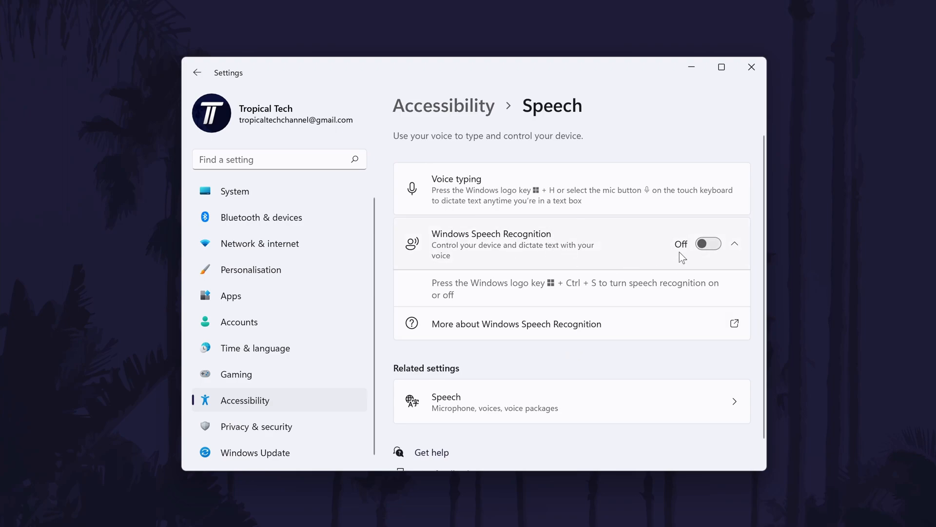
# Switch Windows Speech Recognition On, launching the Microphone Setup Wizard.
pyautogui.click(708, 244)
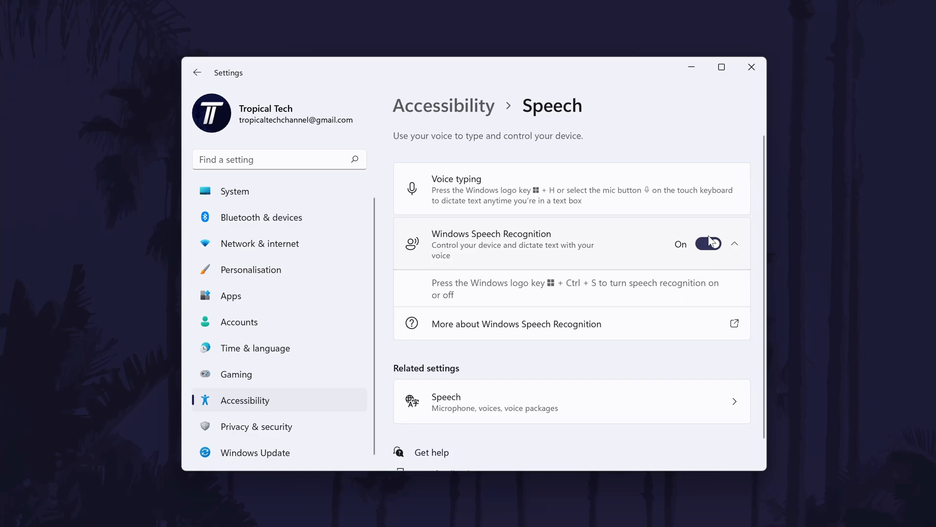
pyautogui.click(708, 244)
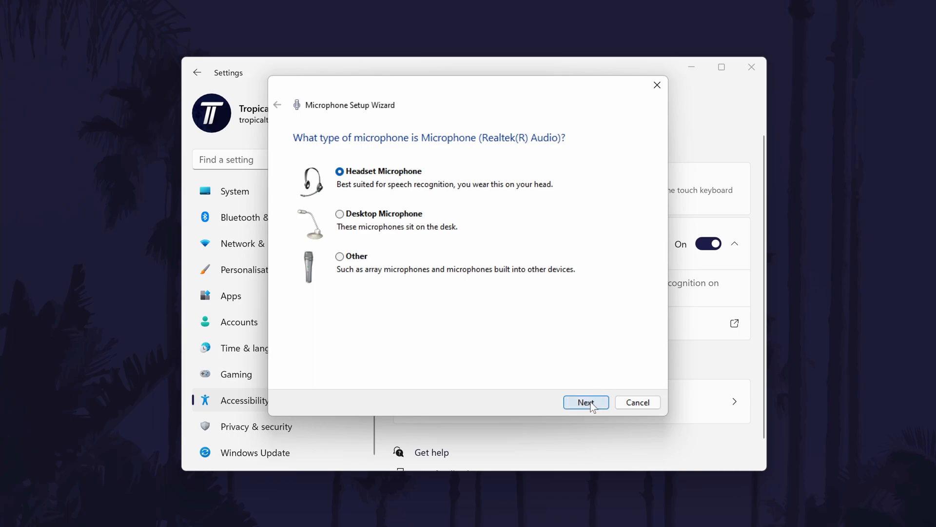
# Complete the Microphone Setup Wizard with Headset Microphone through the volume test and Finish.
pyautogui.click(587, 402)
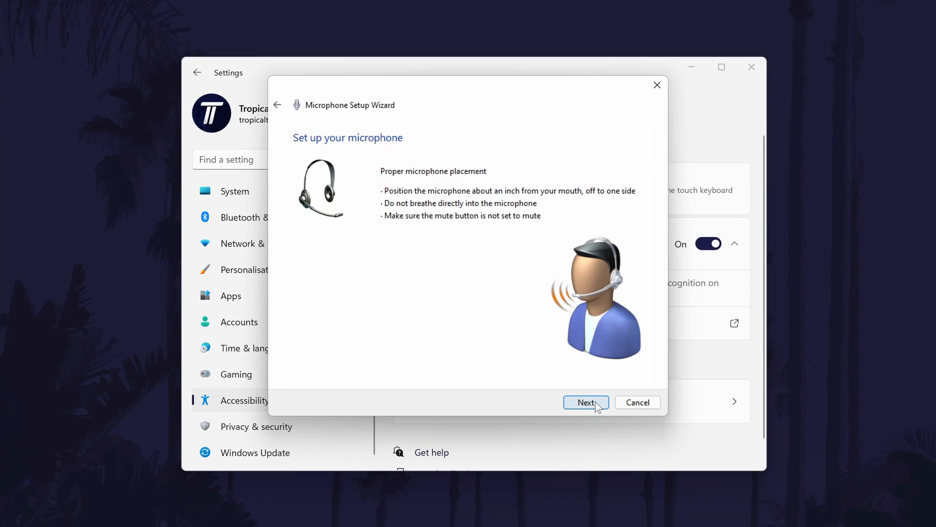
pyautogui.click(586, 402)
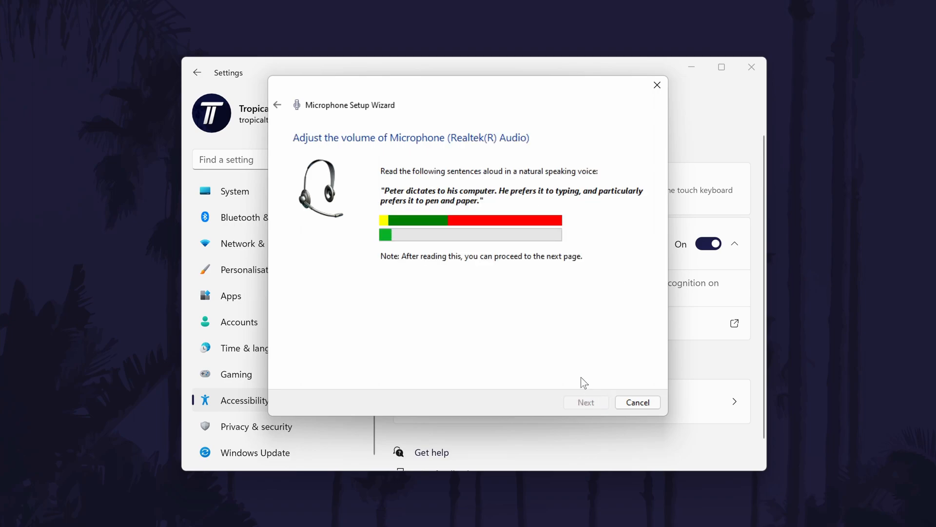
pyautogui.click(587, 402)
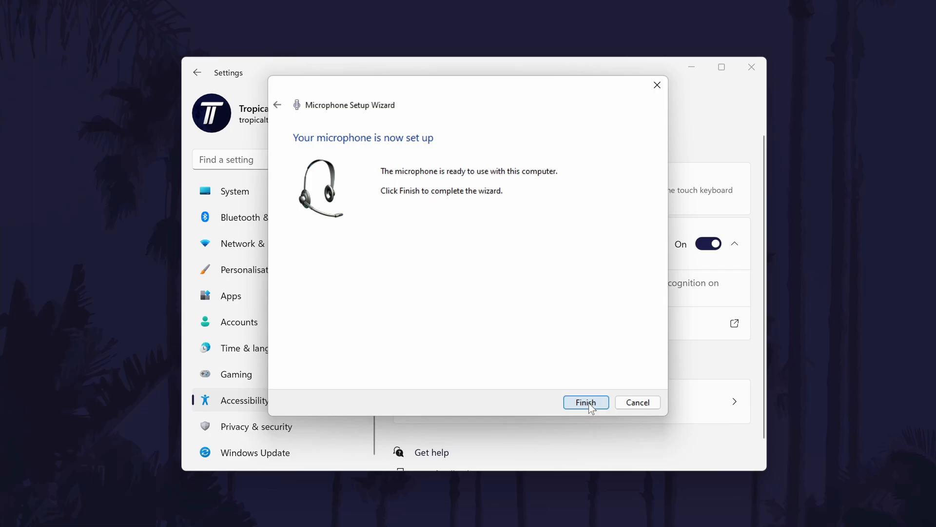
pyautogui.click(586, 402)
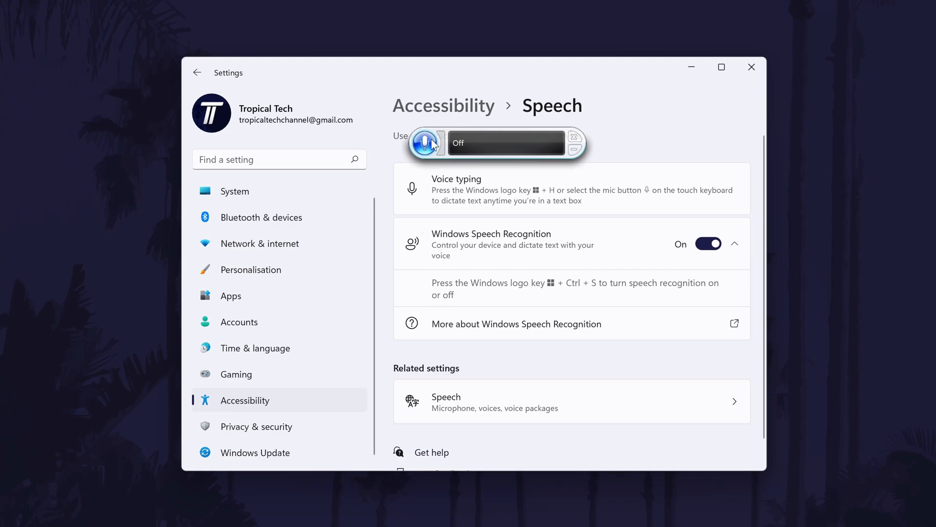
pyautogui.moveTo(511, 119)
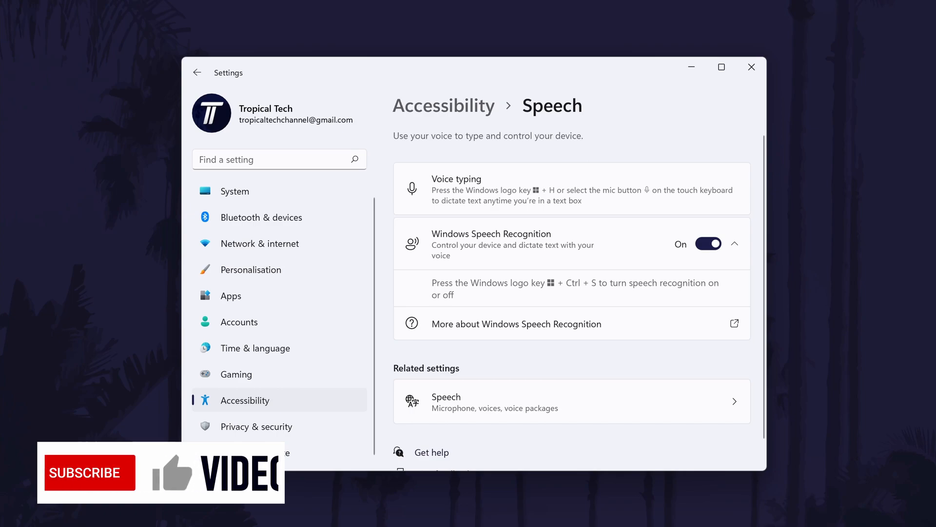
pyautogui.click(90, 472)
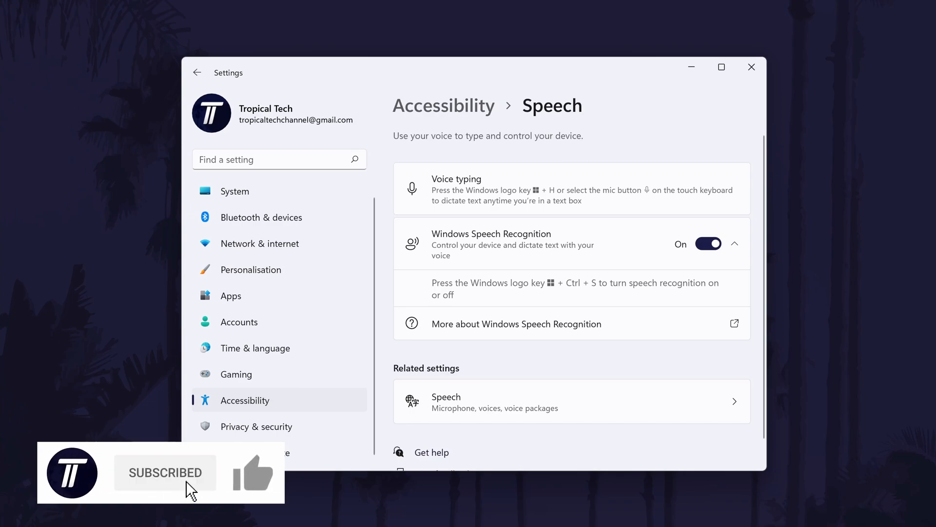